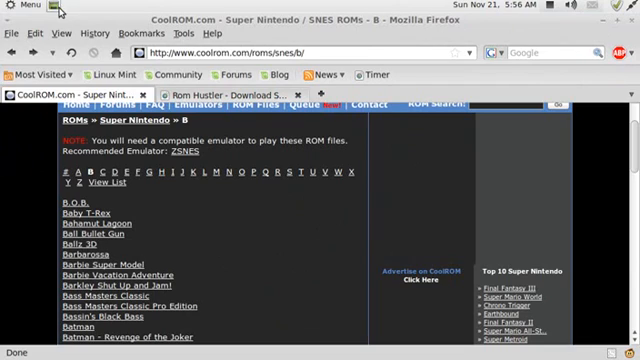
Launch CompizConfig Settings Manager from the Menu, over the Firefox window
click(22, 6)
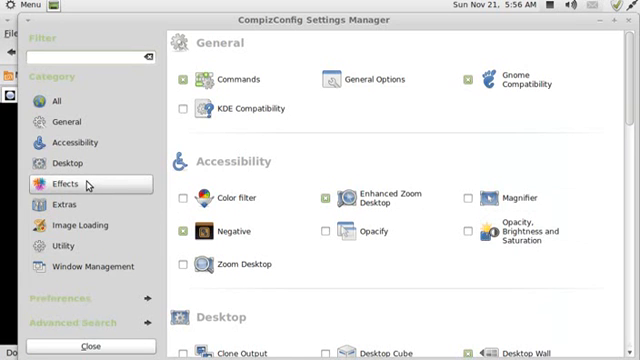
In Animations Effect Settings, drag Magic Lamp Max Waves left; it stops at 3
click(60, 184)
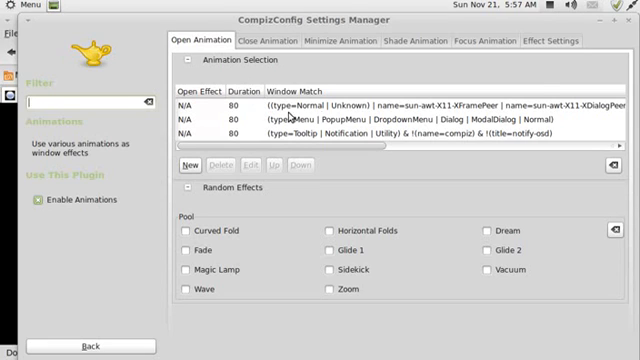
click(561, 41)
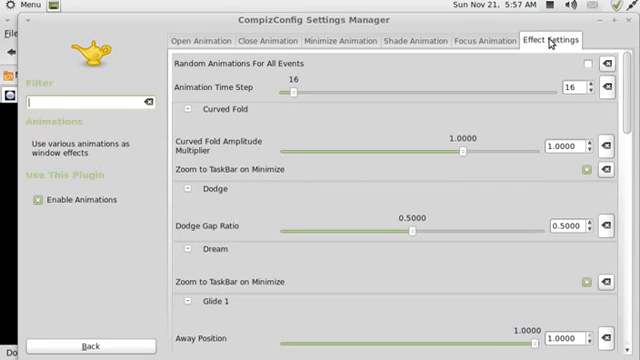
scroll(down, 3)
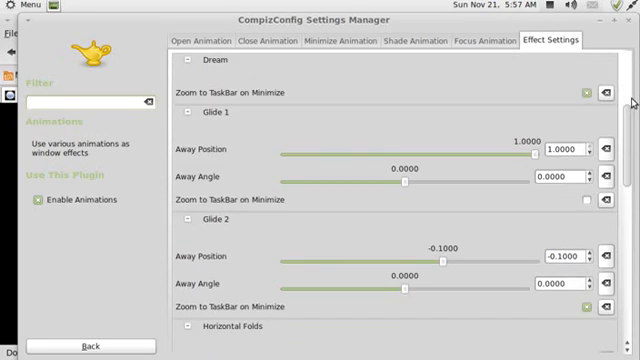
scroll(down, 3)
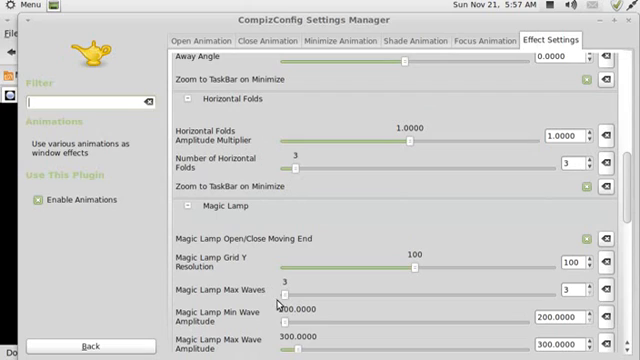
scroll(down, 3)
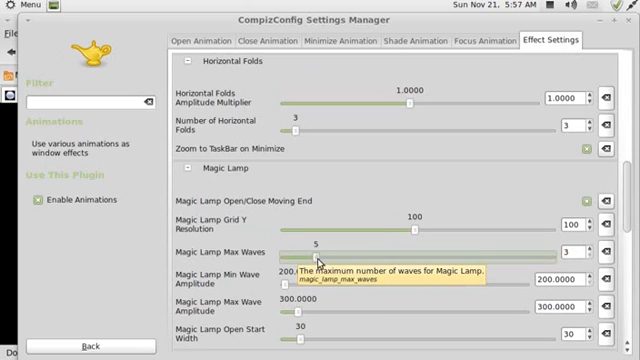
drag(295, 253, 520, 253)
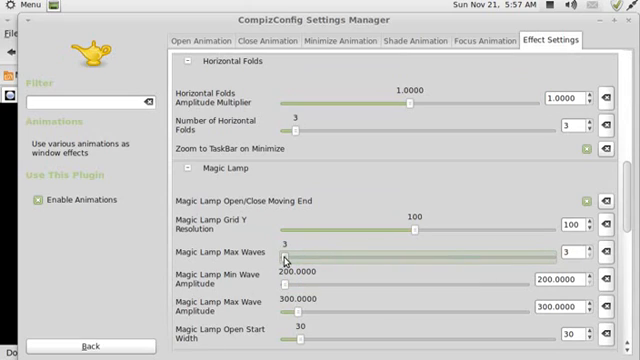
mouse_move(358, 264)
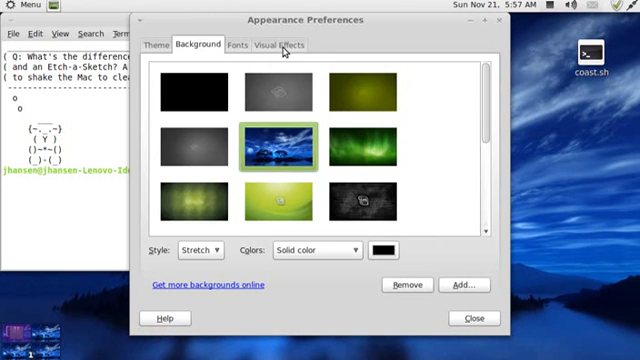
Confirm the Visual Effects level is Normal, then close Appearance Preferences
click(289, 45)
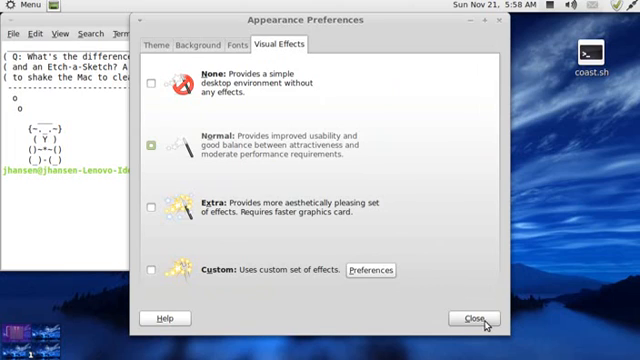
click(486, 318)
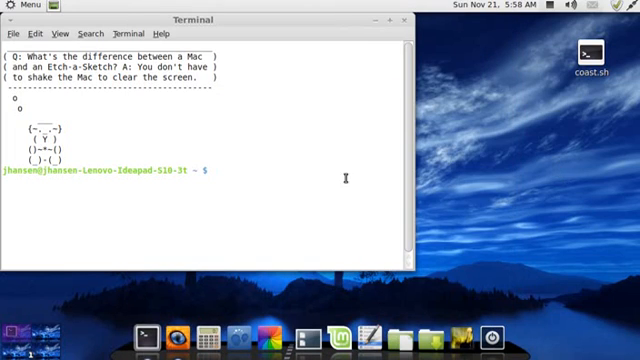
mouse_move(423, 168)
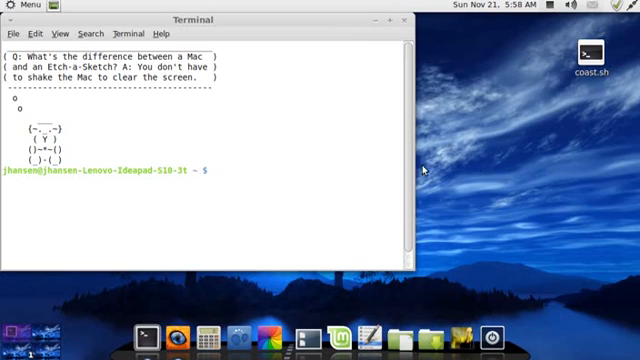
mouse_move(473, 169)
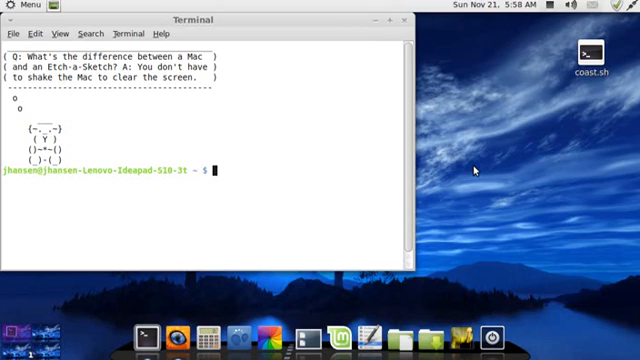
Run sudo apt-get install ghex, which reports ghex is already the newest version
text(sudo)
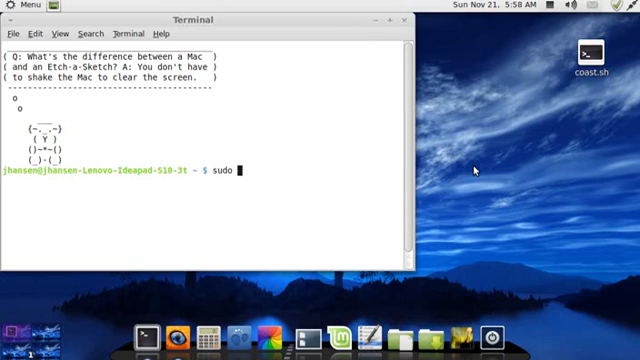
text(apt)
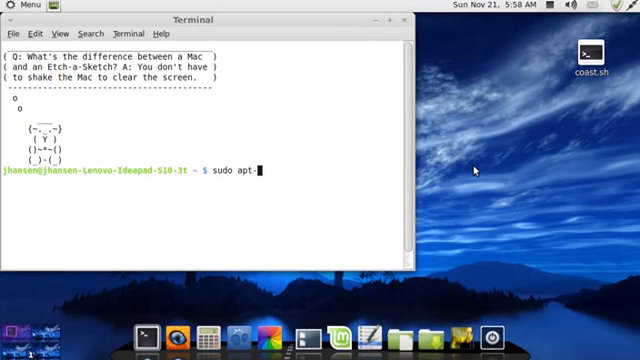
text(-get install)
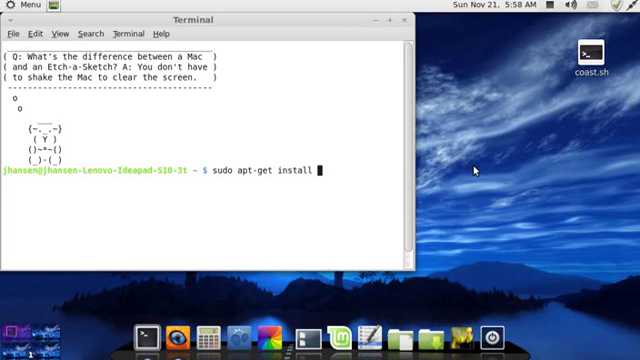
text(ghex)
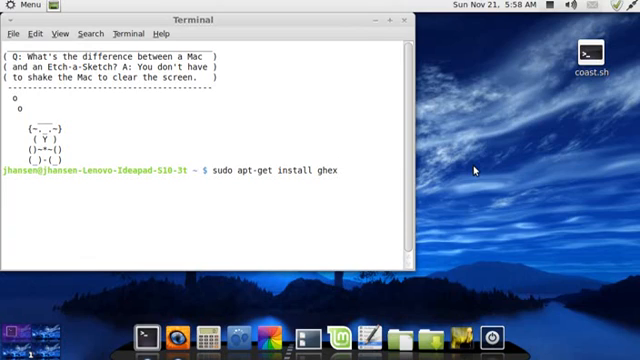
key(Return)
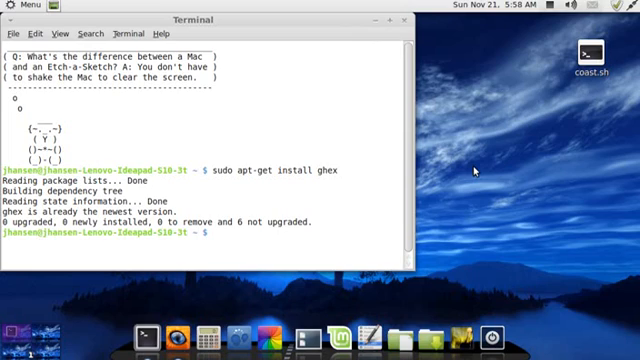
Type sudo nano /usr/share/compiz/animation.xml at the prompt without running it
text(sudo)
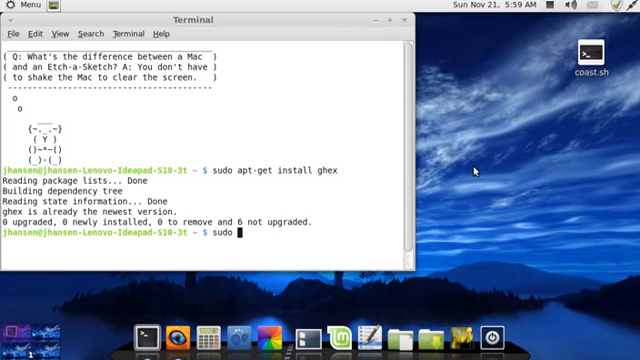
text(non)
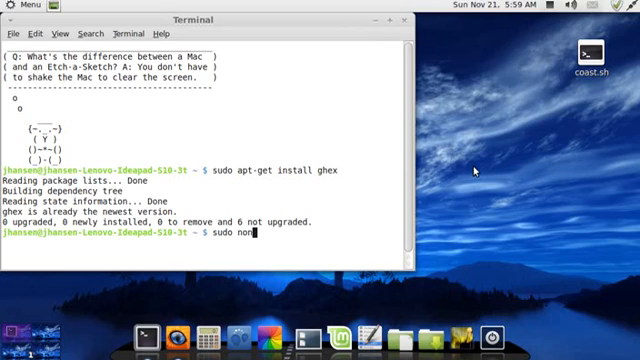
text(o)
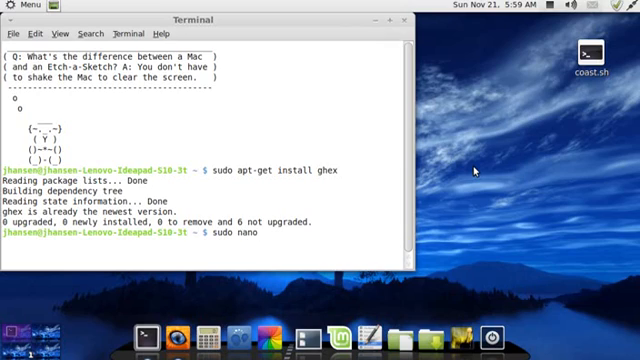
text(/usr/)
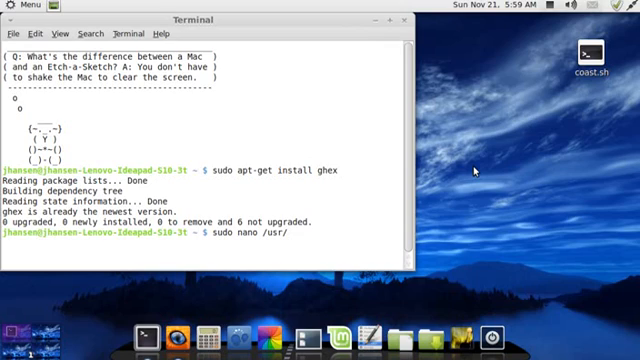
text(share)
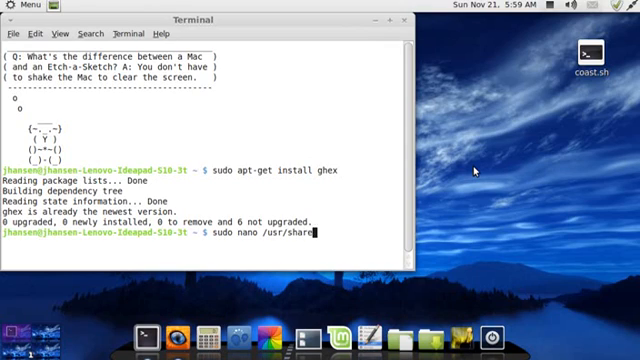
text(compiz/)
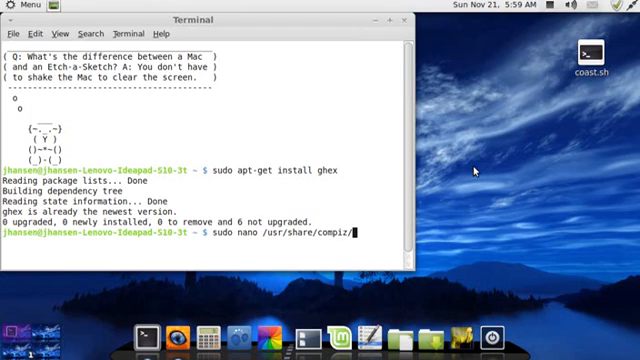
text(an)
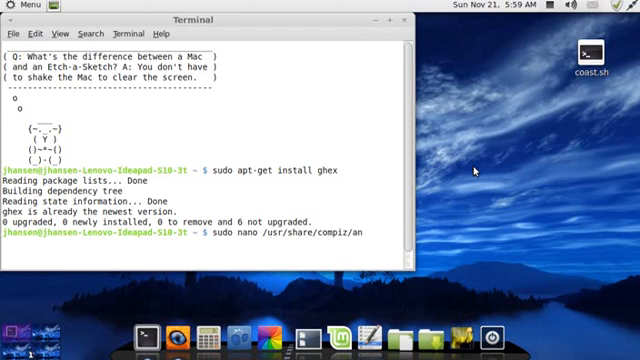
text(im)
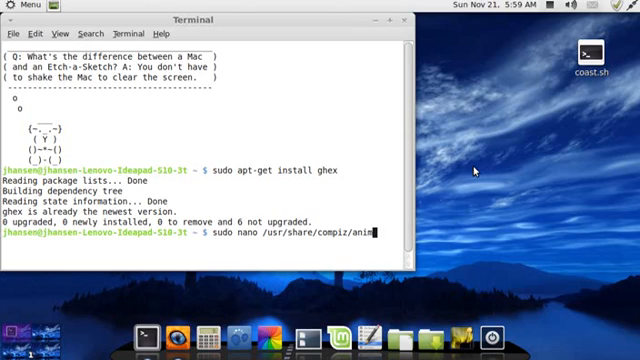
text(ation.)
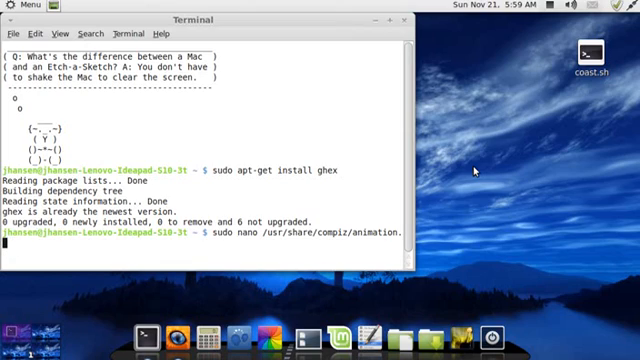
text(xml)
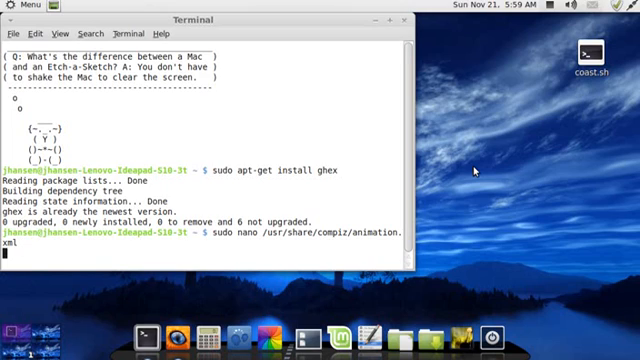
Open animation.xml in nano and search for 'max waves'
key(Return)
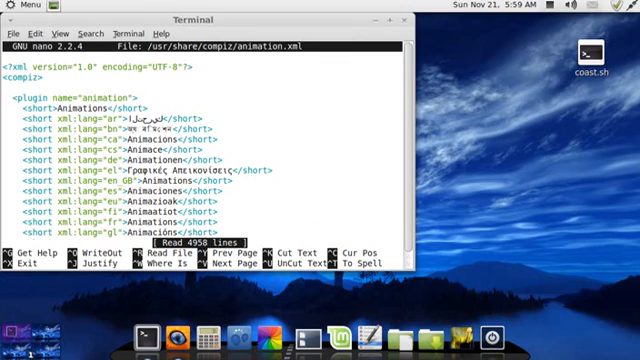
key(ctrl+w)
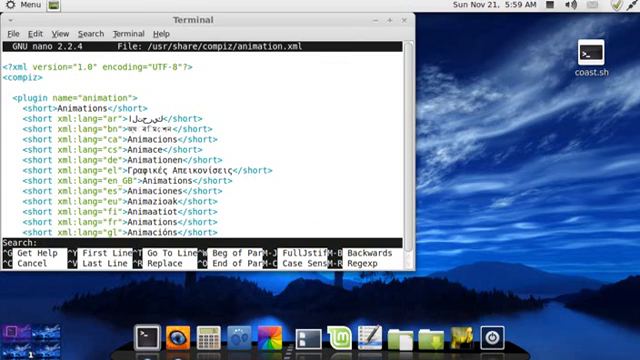
text(ma)
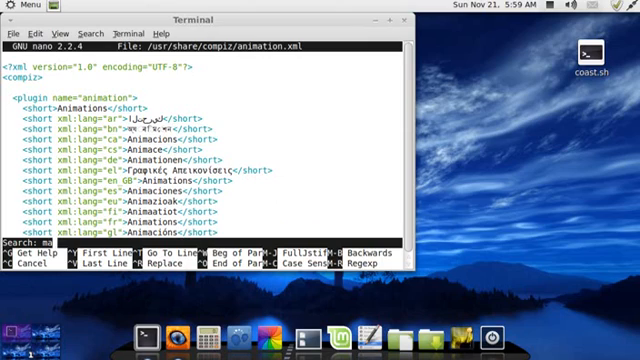
text(x)
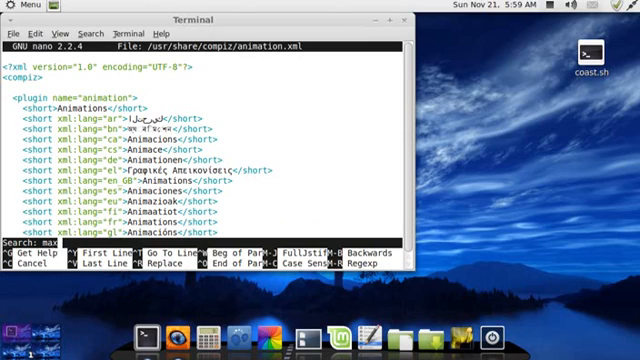
text(waves)
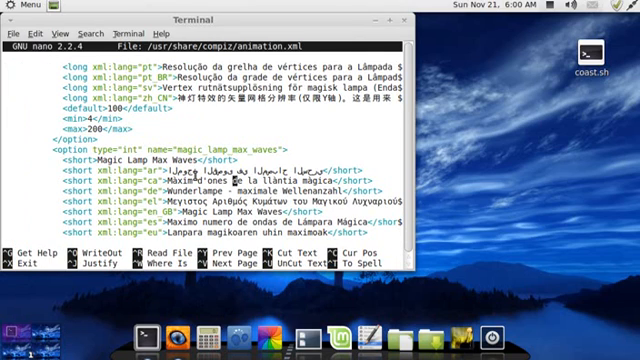
Set the Magic Lamp Max Waves minimum to 0 and save the file
scroll(down, 3)
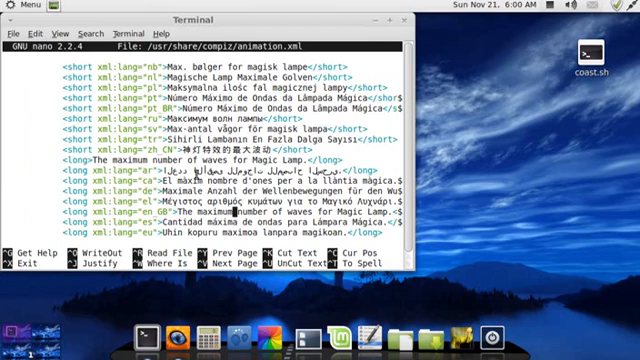
scroll(down, 3)
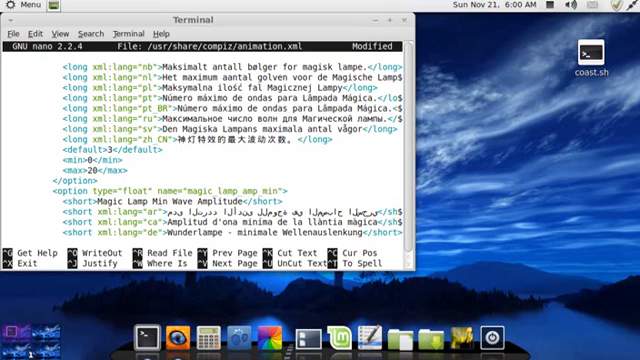
key(ctrl+x)
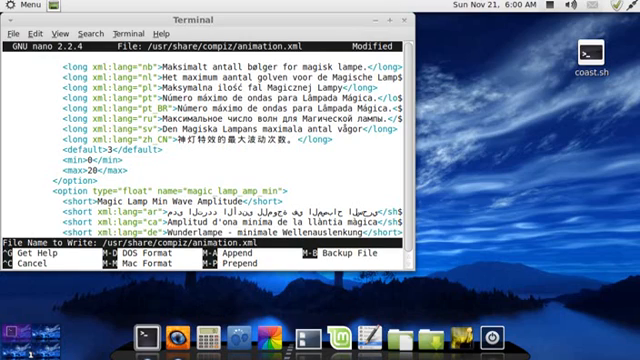
mouse_move(205, 158)
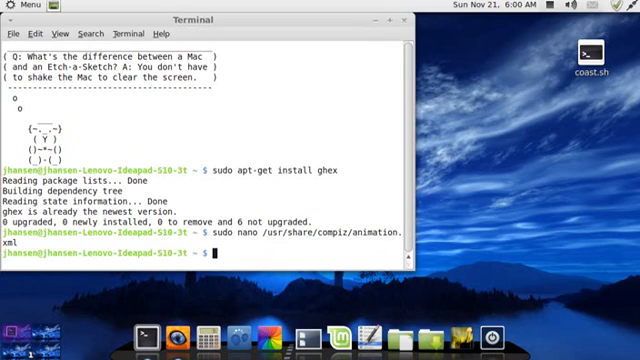
Open /usr/lib/compiz/libanimation.so in GHex as root with gksu ghex2
text(gksu)
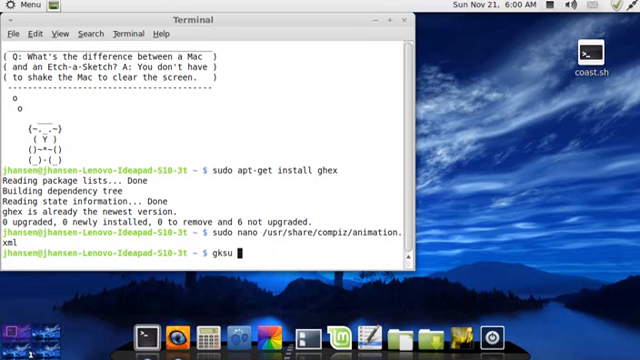
text(ghex2)
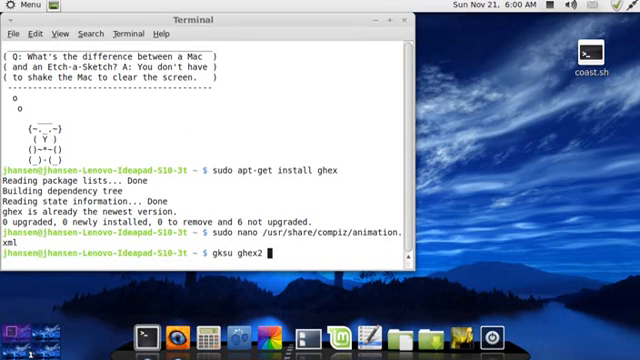
text(/usr/)
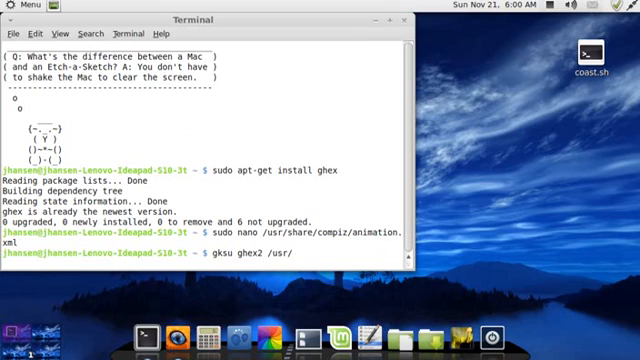
text(lib/compiz)
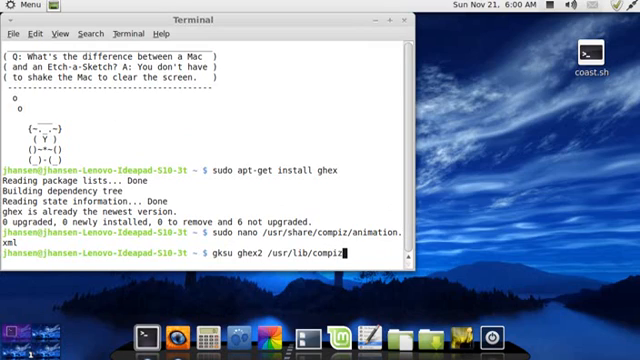
text(libani)
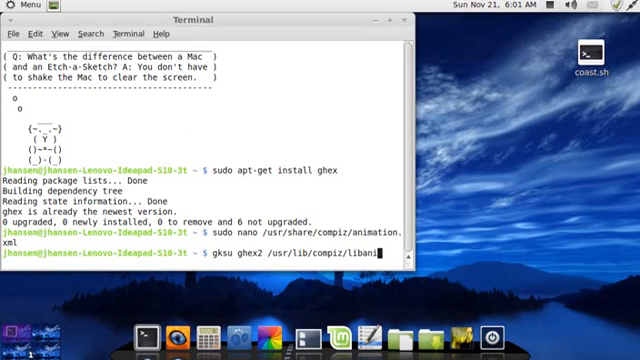
text(n.so)
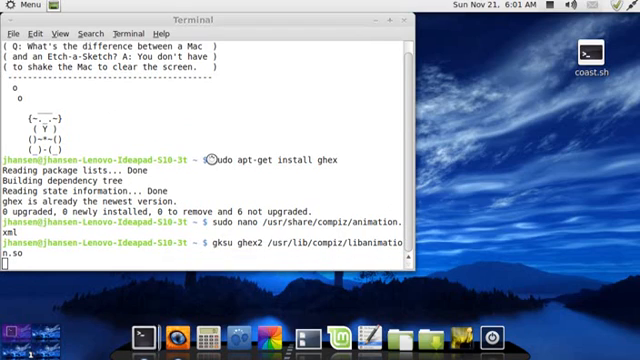
key(Return)
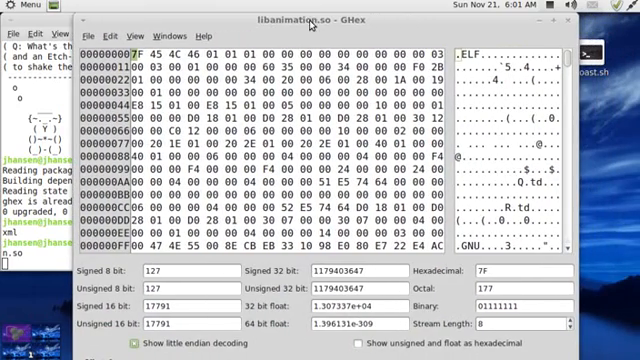
mouse_move(595, 145)
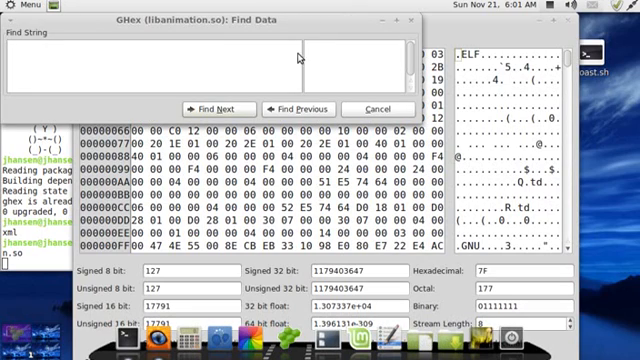
Search GHex for the hex bytes of 'max_waves', then close the Find dialog
text(0)
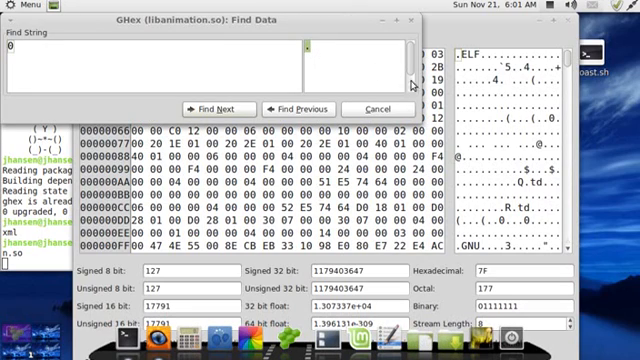
text(6D 61 0)
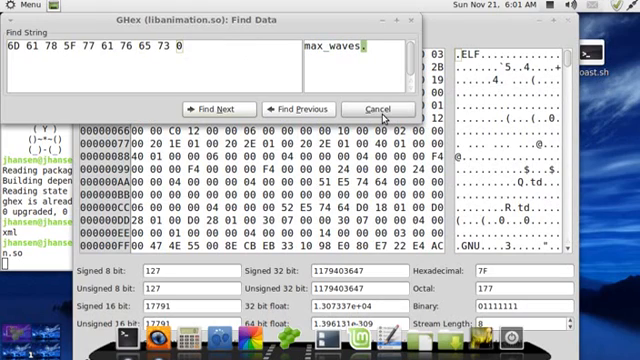
click(225, 108)
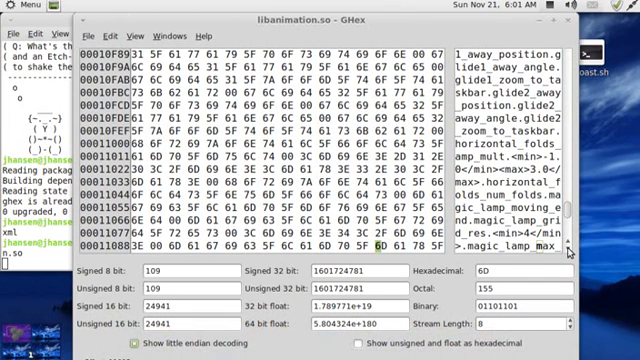
Change the magic_lamp_max_waves minimum from 3 to 0, then save and close GHex
scroll(down, 3)
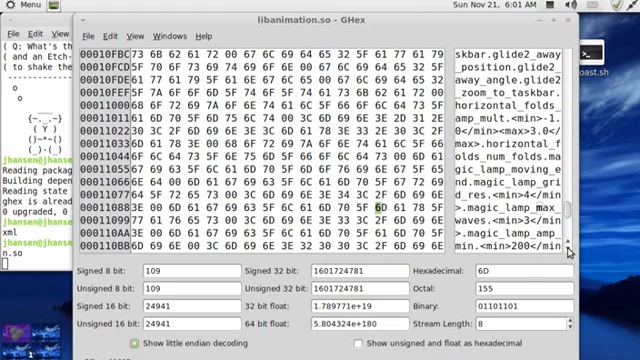
scroll(down, 3)
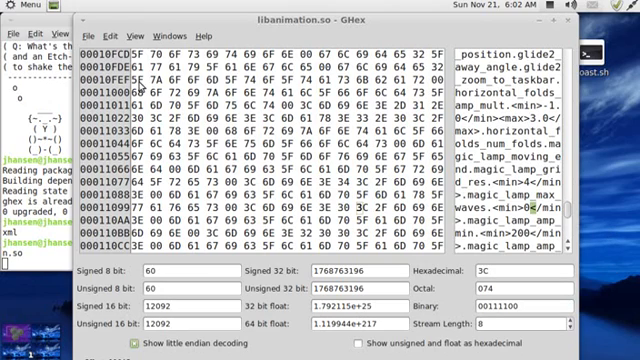
click(128, 35)
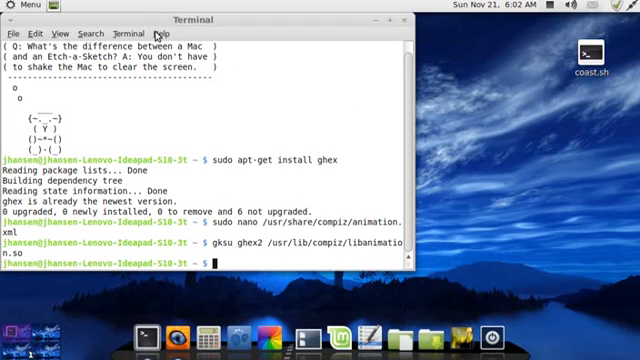
mouse_move(419, 137)
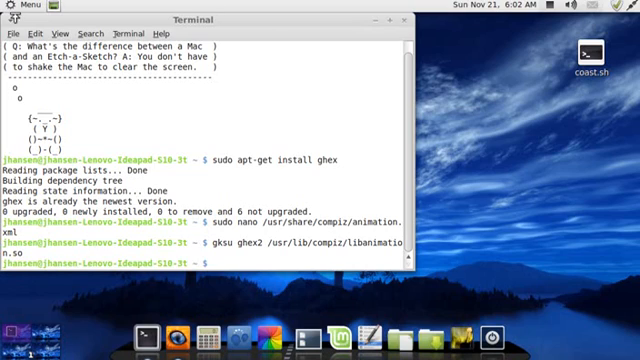
Close the Terminal window, leaving only the desktop visible
click(22, 6)
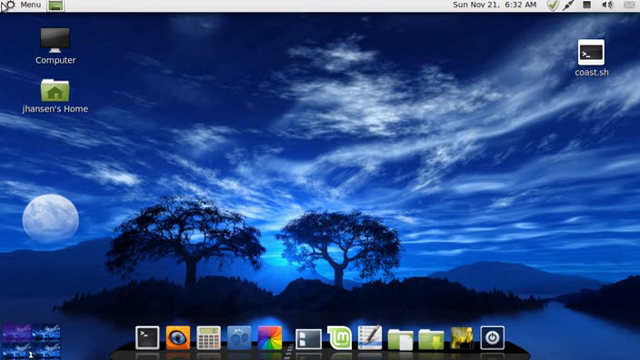
Launch CompizConfig and open the Animations plugin's Effect Settings, scrolling to Magic Lamp
click(30, 9)
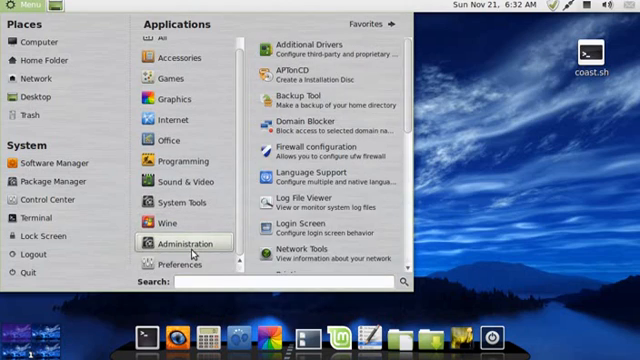
click(180, 264)
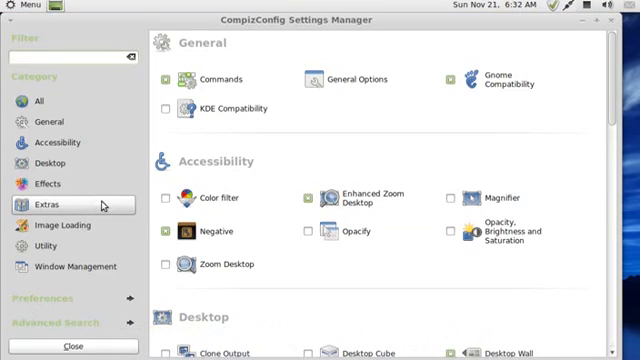
click(45, 184)
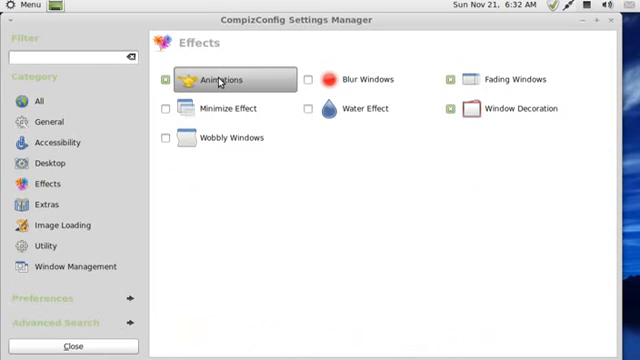
click(224, 78)
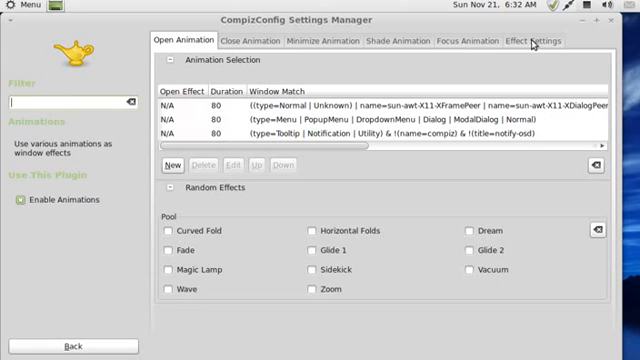
click(533, 40)
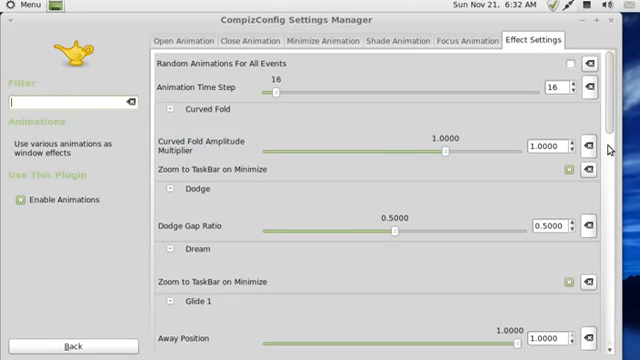
scroll(down, 3)
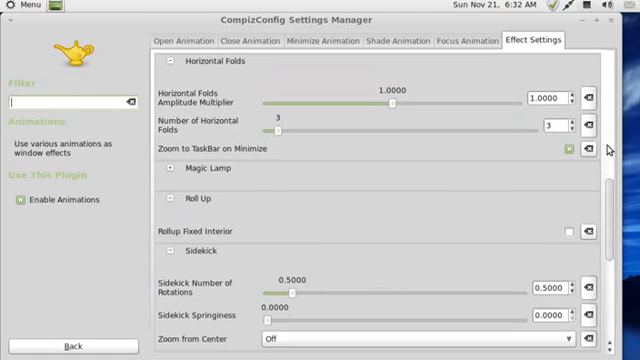
Expand the Magic Lamp section and drag Magic Lamp Max Waves down to 0
scroll(down, 3)
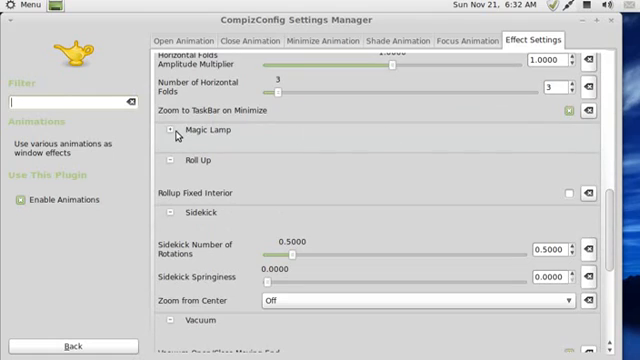
click(166, 132)
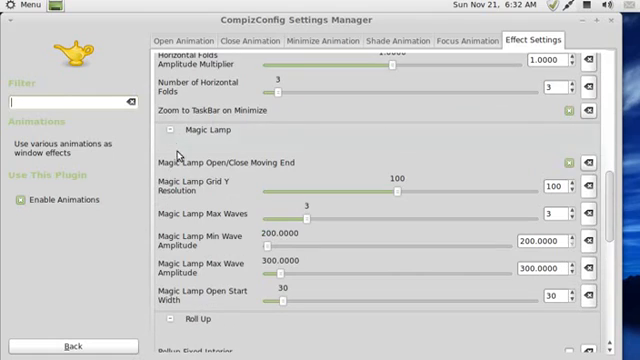
mouse_move(312, 218)
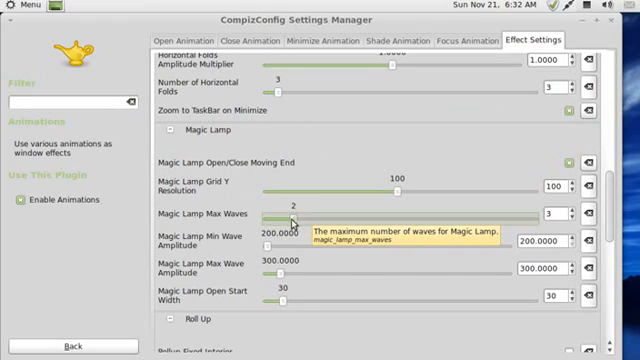
drag(280, 214, 265, 214)
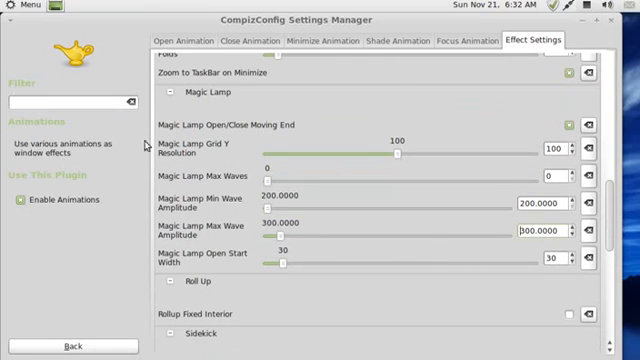
mouse_move(610, 27)
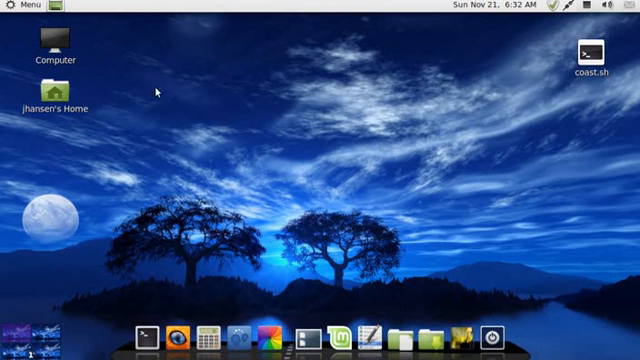
mouse_move(481, 189)
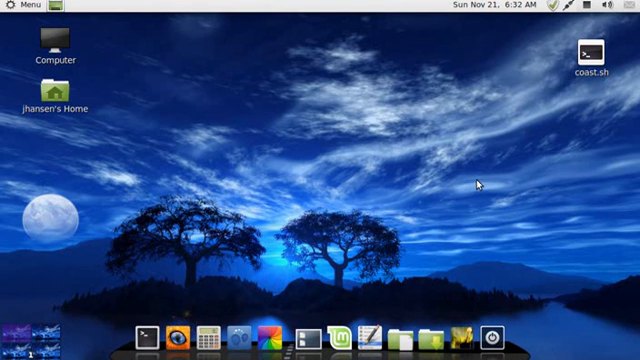